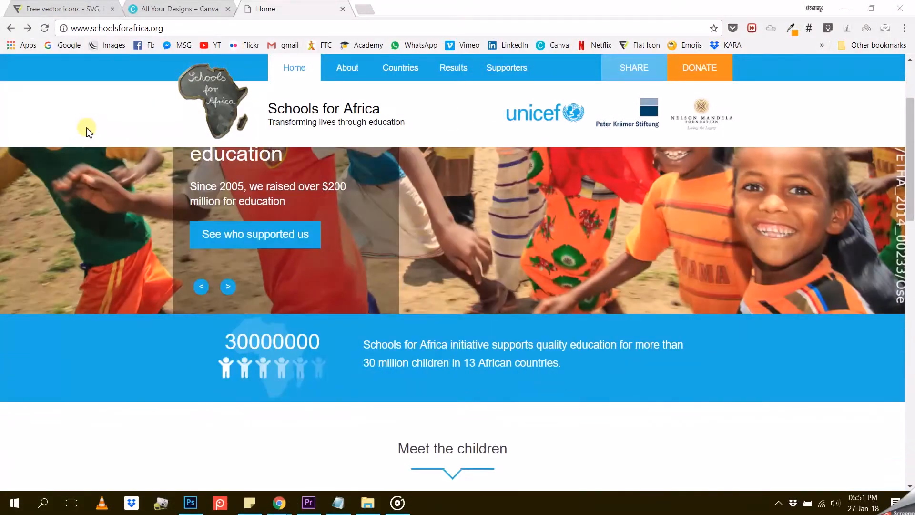
- Browse down the Schools for Africa home page and go to its Countries page with the map
scroll(down, 3)
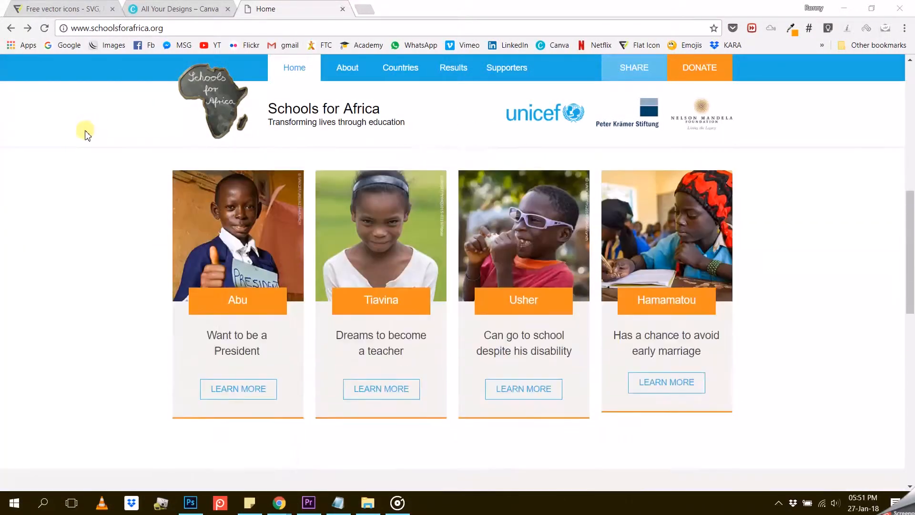
scroll(down, 3)
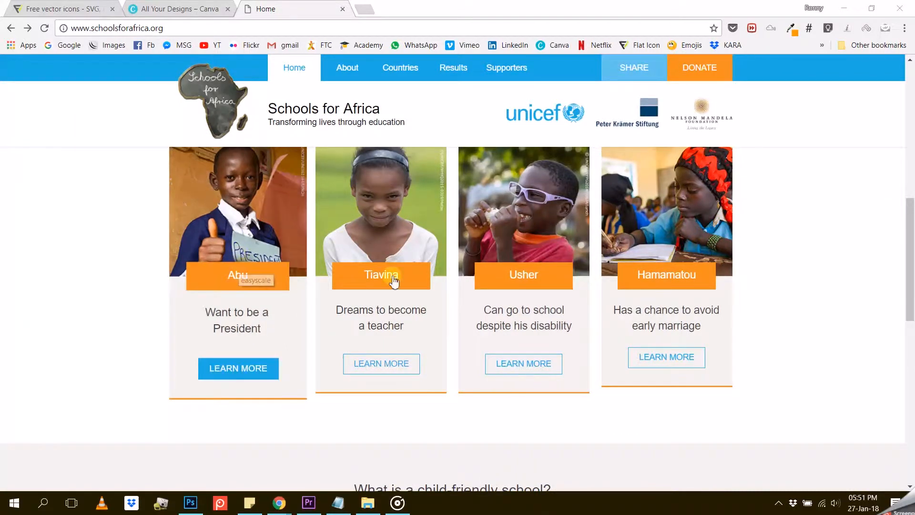
scroll(down, 3)
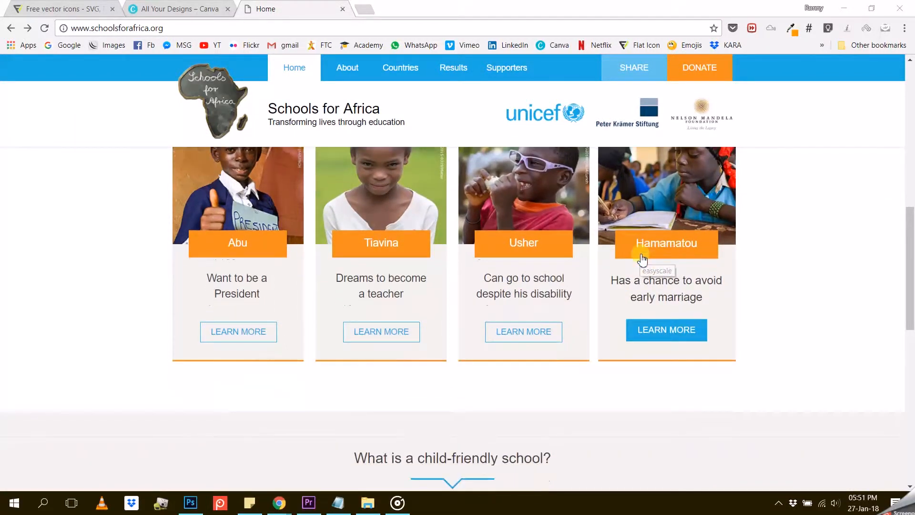
scroll(down, 3)
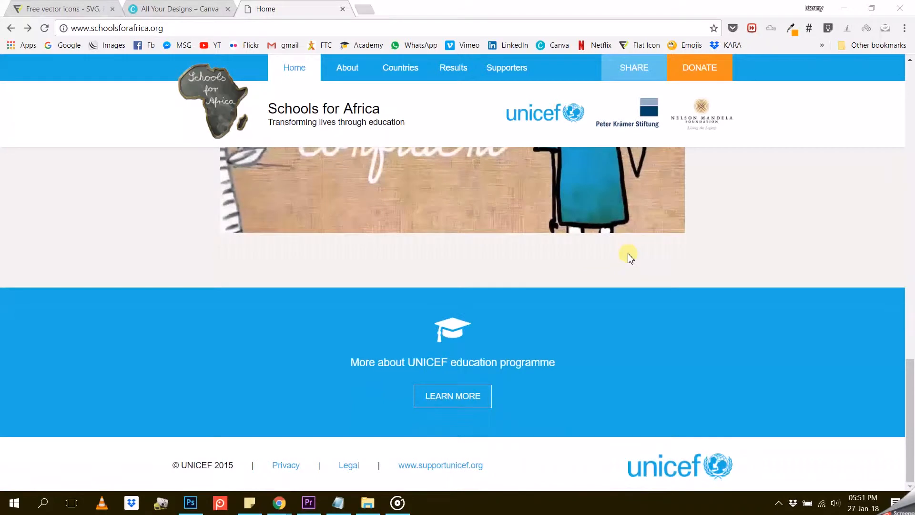
click(400, 67)
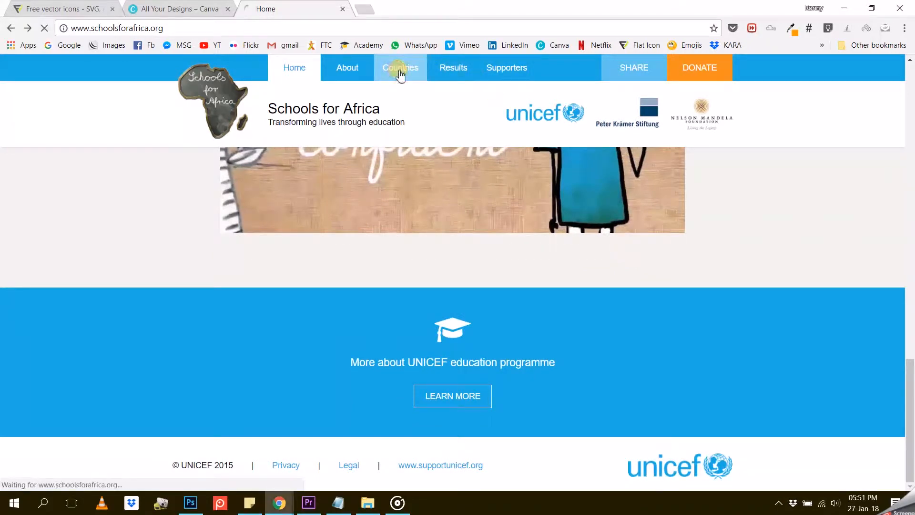
click(400, 68)
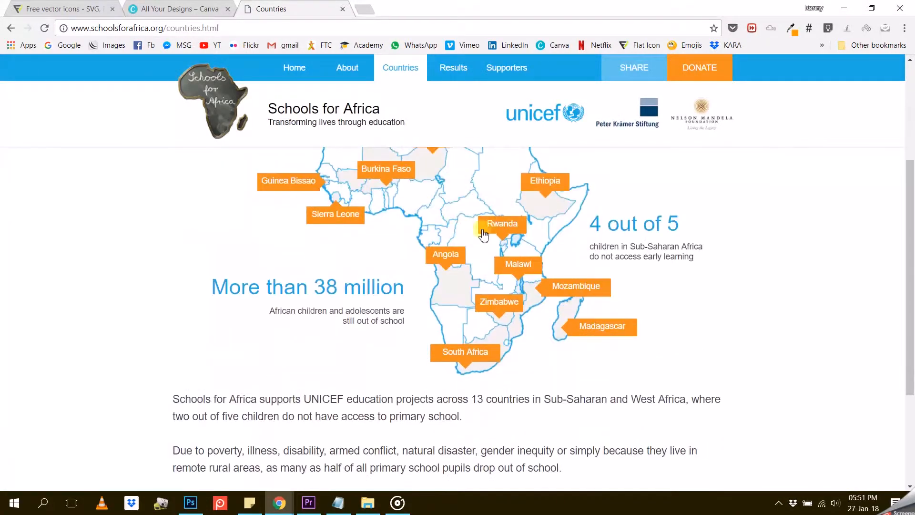
mouse_move(489, 254)
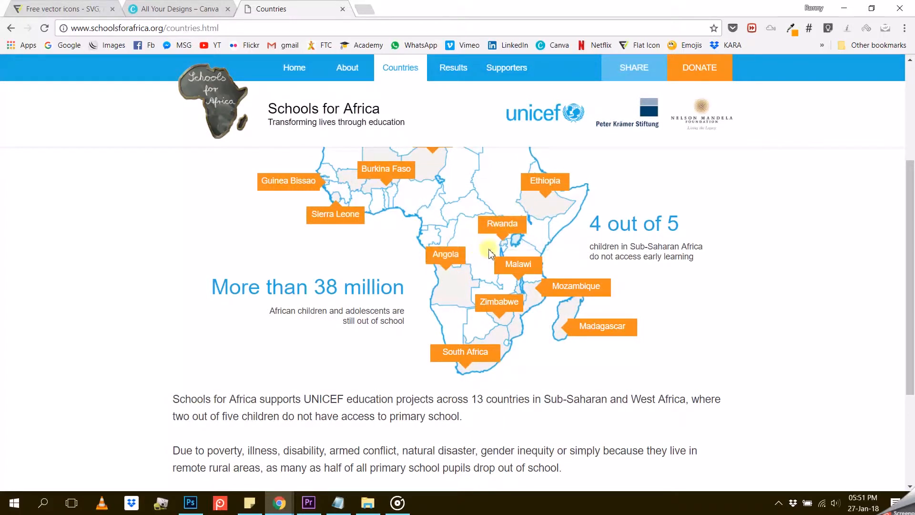
- Look through Canva's designs for the brand Color Palette, then return to the Flaticon home page
click(175, 8)
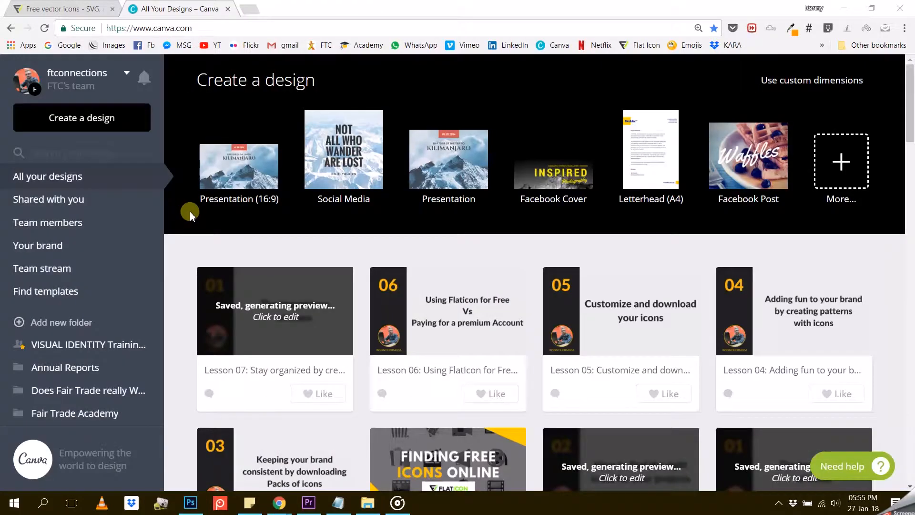
scroll(down, 3)
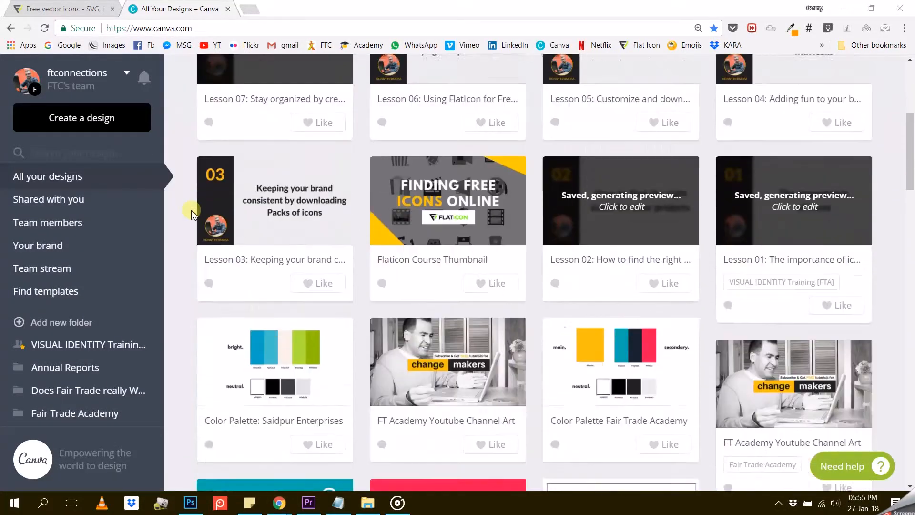
scroll(down, 3)
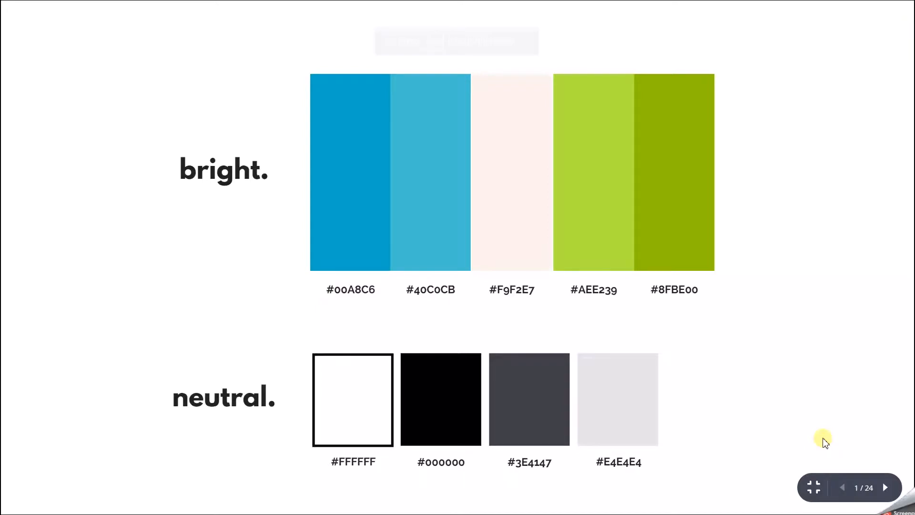
click(175, 8)
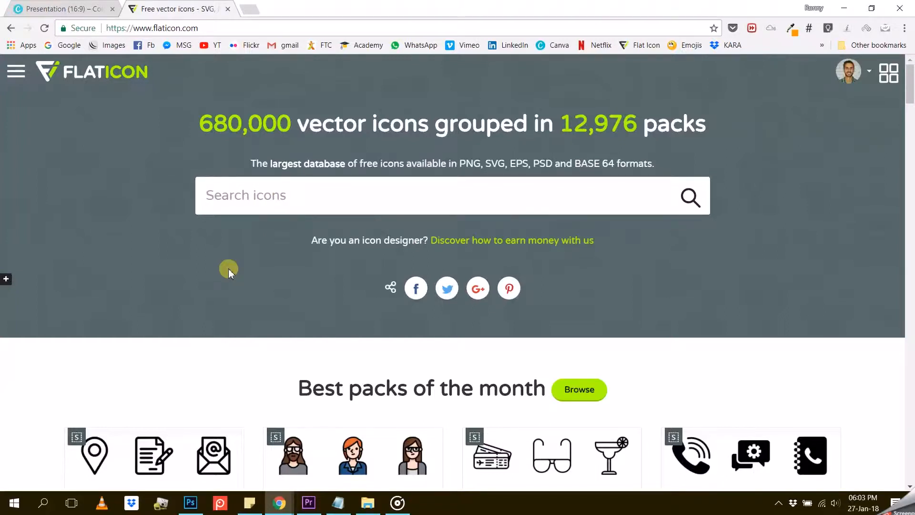
- Search 'education', view packs on page 2 and open the 10-icon Educative Set pack
text(education)
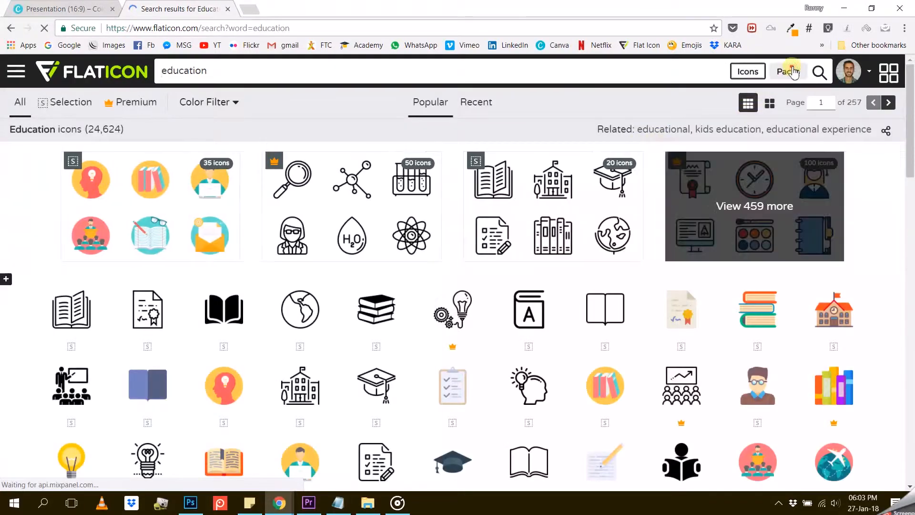
click(789, 72)
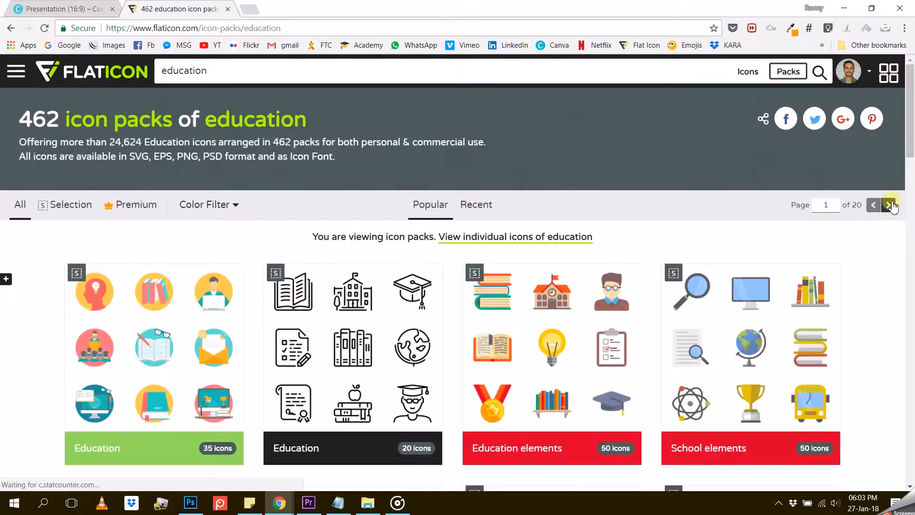
click(888, 204)
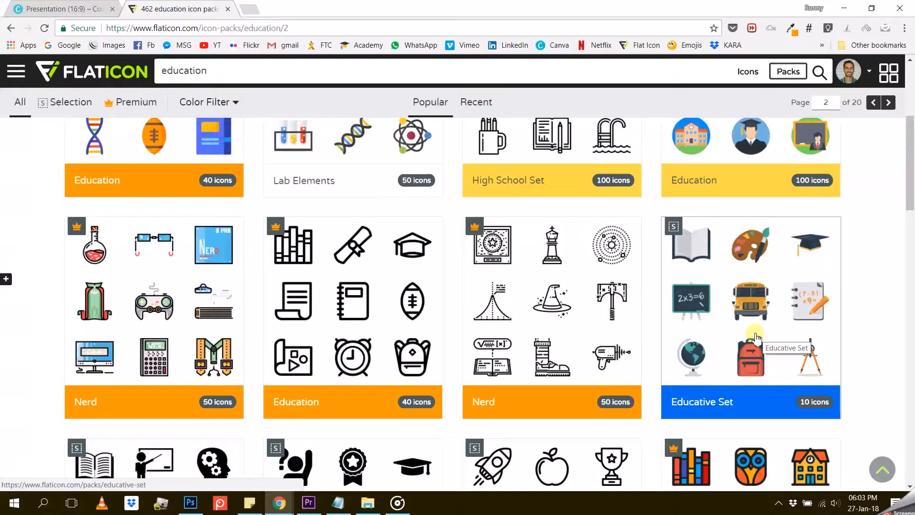
click(749, 353)
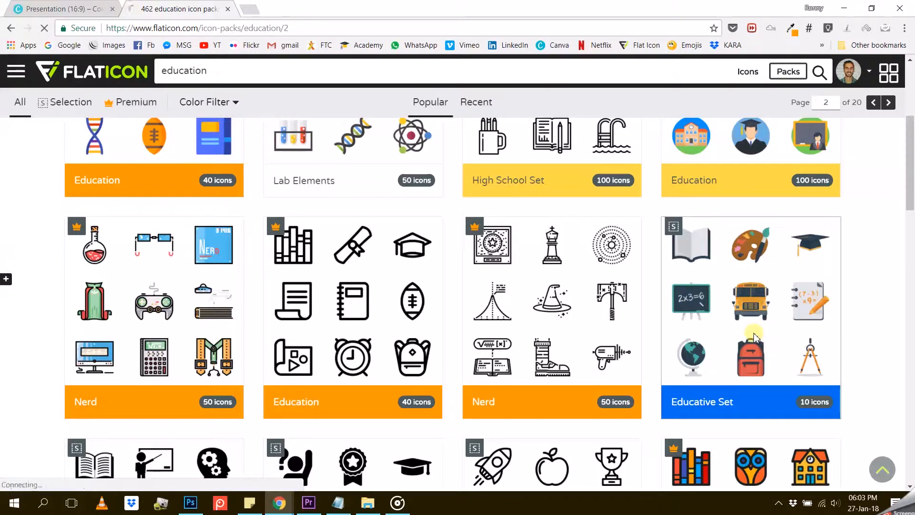
click(702, 401)
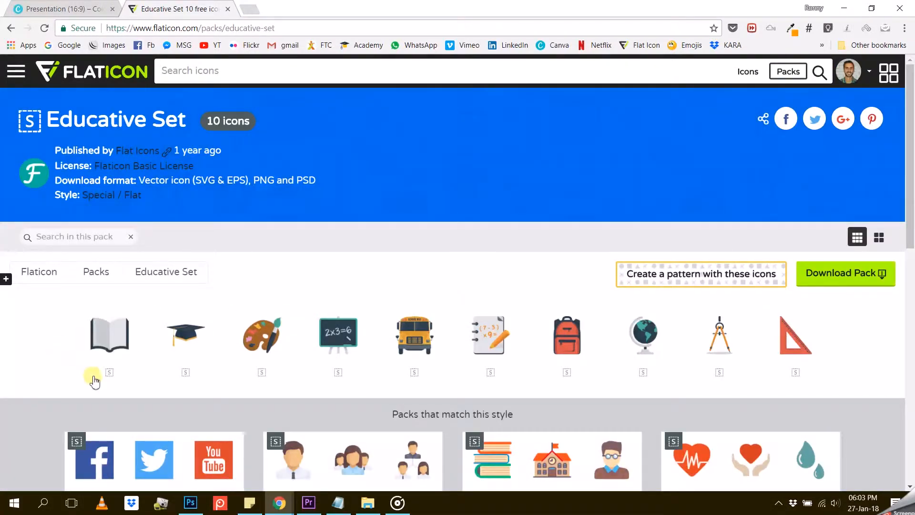
mouse_move(324, 406)
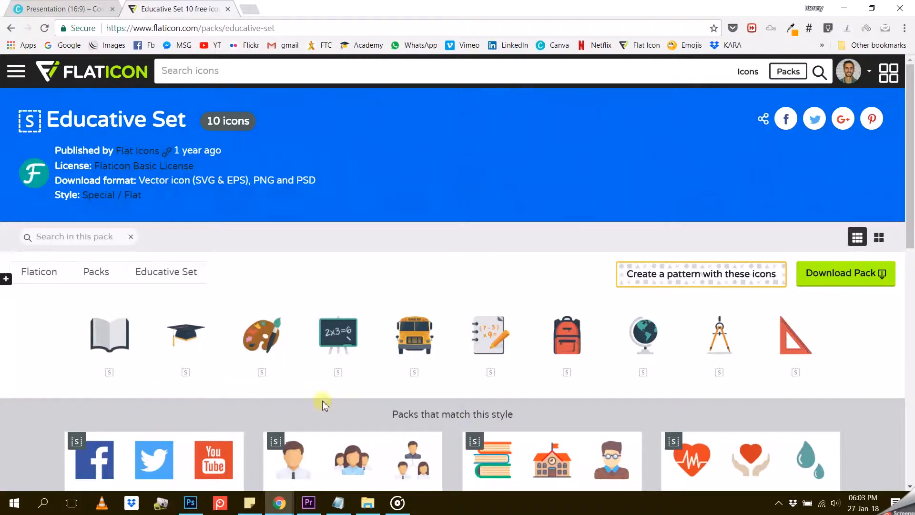
mouse_move(598, 375)
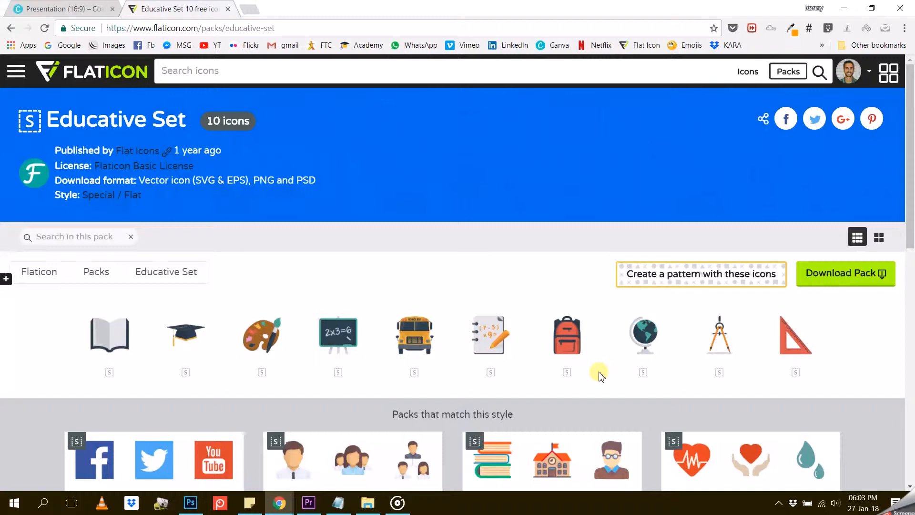
mouse_move(603, 378)
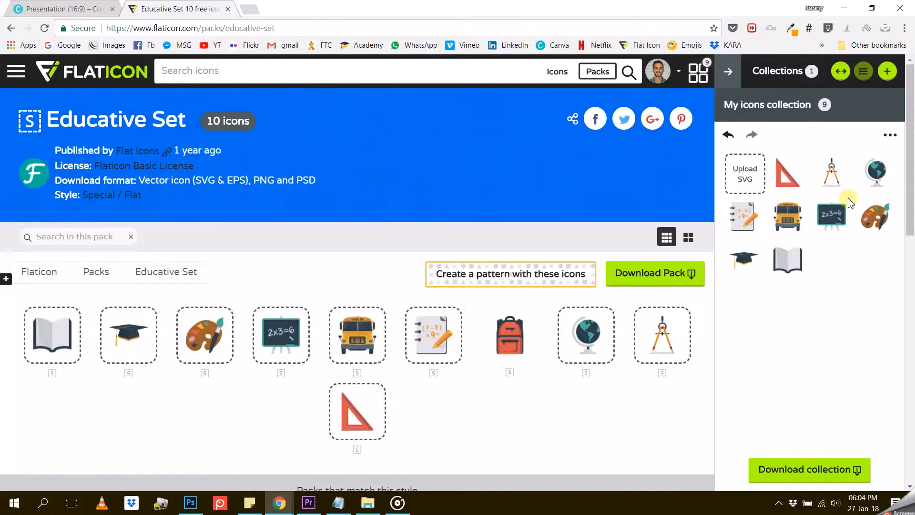
mouse_move(837, 309)
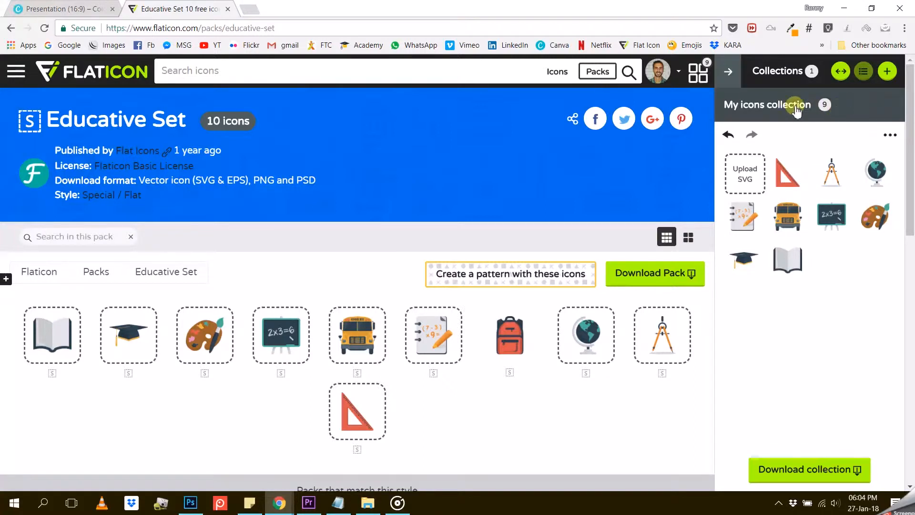
mouse_move(791, 112)
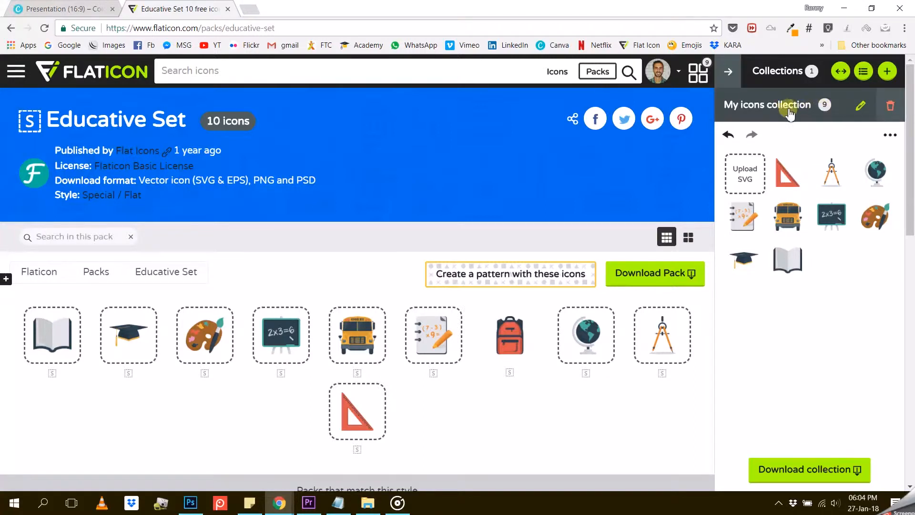
mouse_move(779, 105)
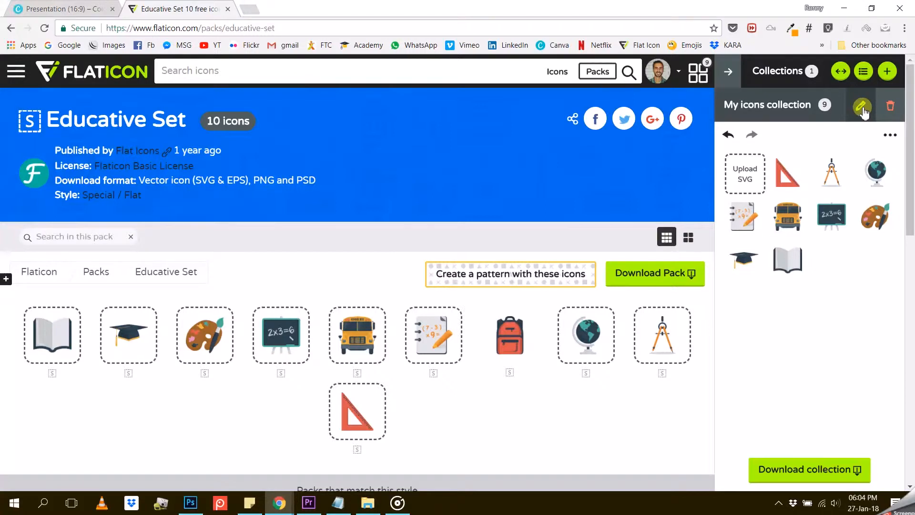
- Rename 'My icons collection' to Education in the Collections panel
click(862, 106)
text(Education)
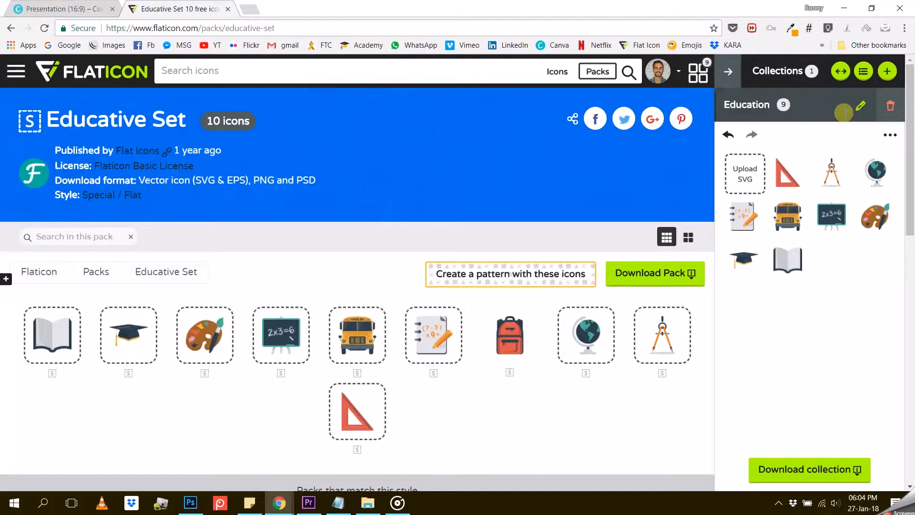
mouse_move(464, 224)
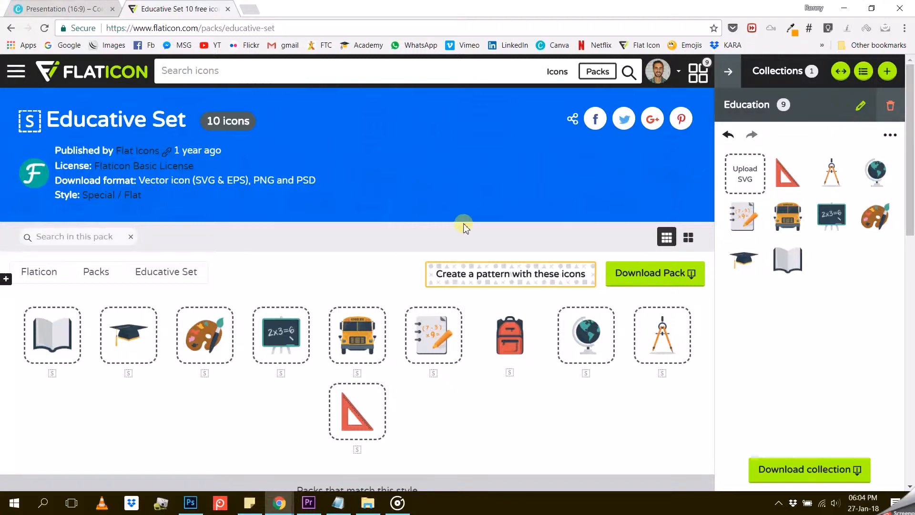
mouse_move(356, 250)
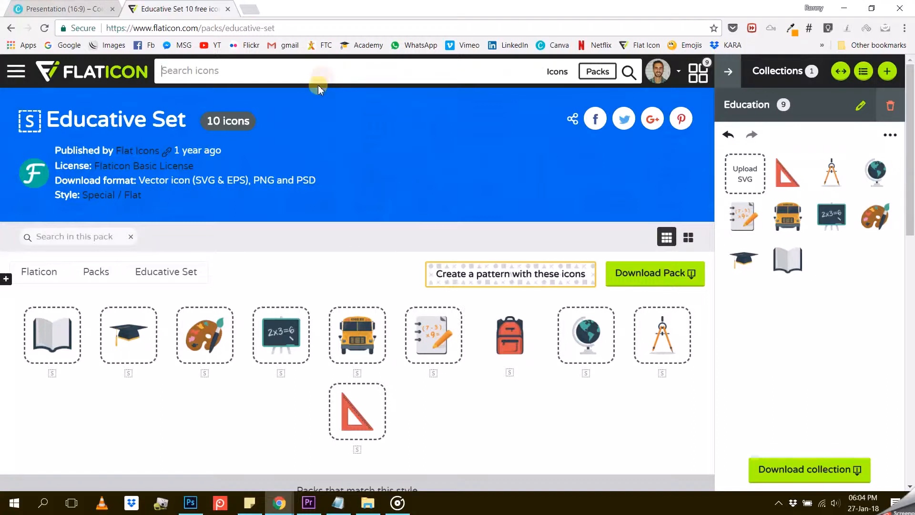
- Search 'education' again and filter the results to Multicolor icons
text(e)
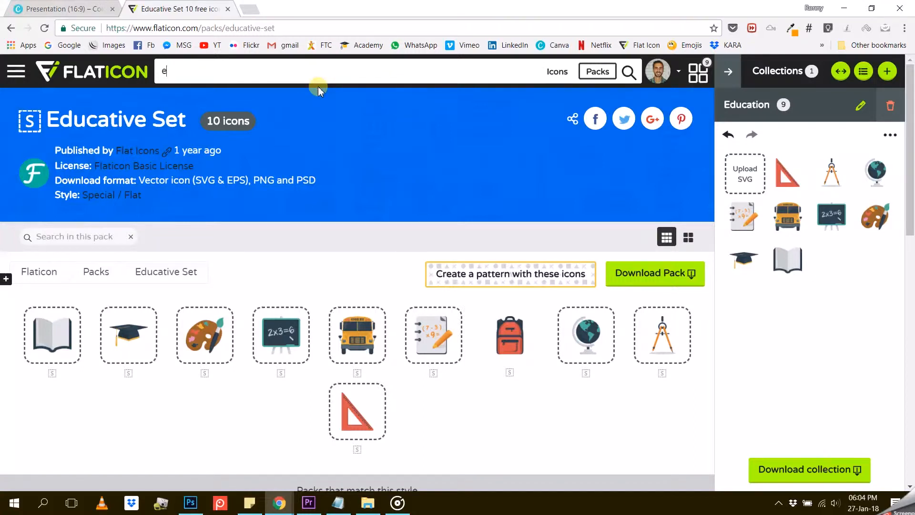
text(ducation)
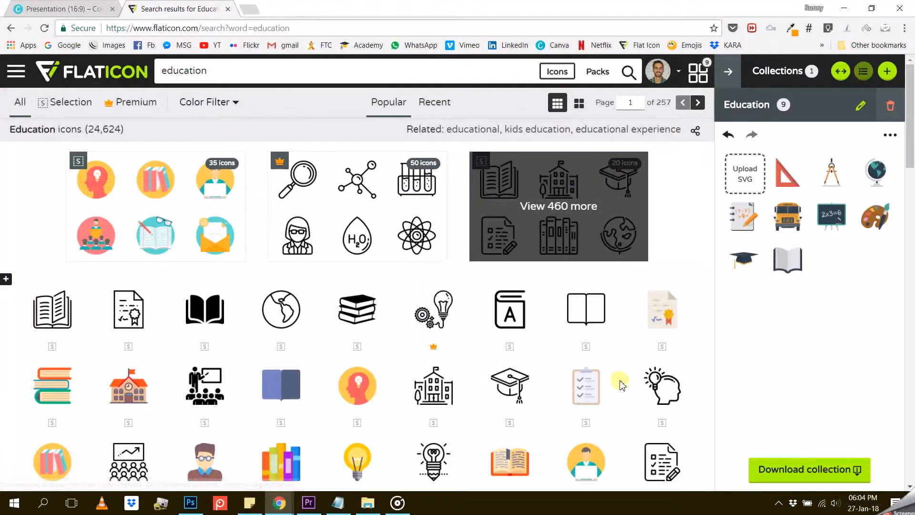
scroll(down, 3)
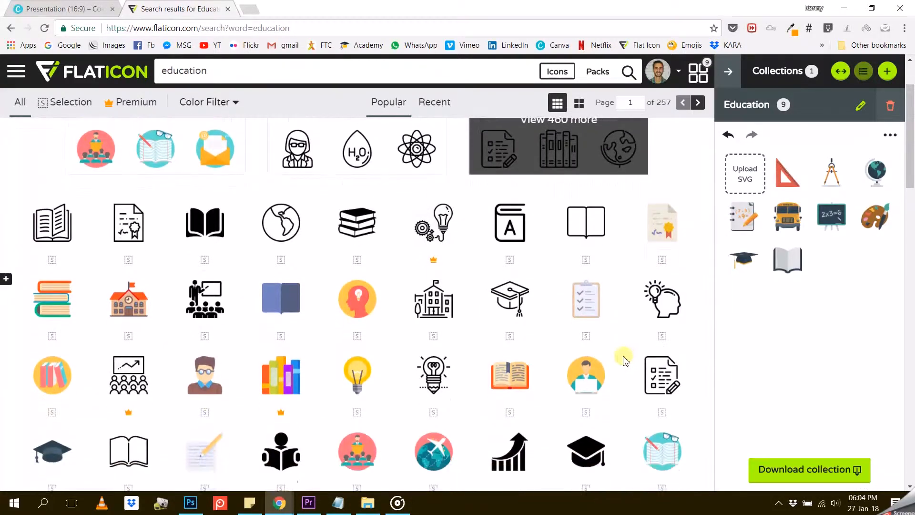
scroll(down, 3)
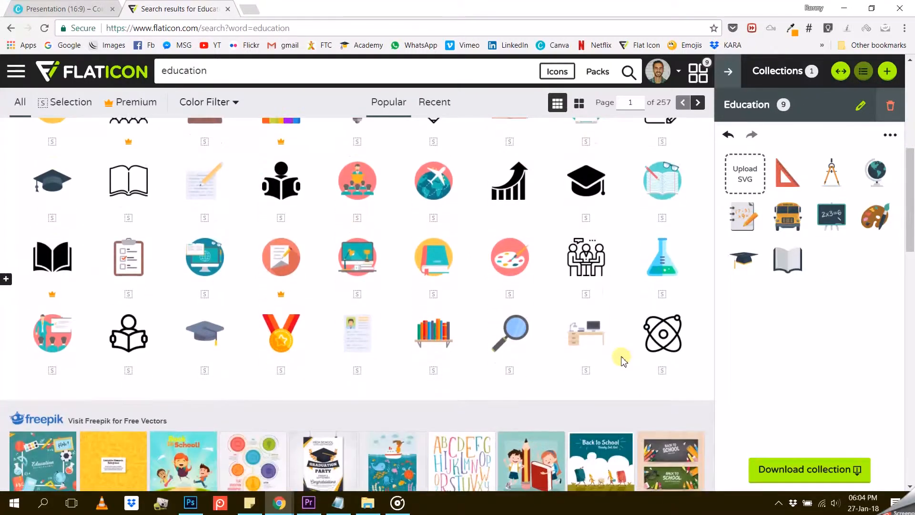
scroll(down, 3)
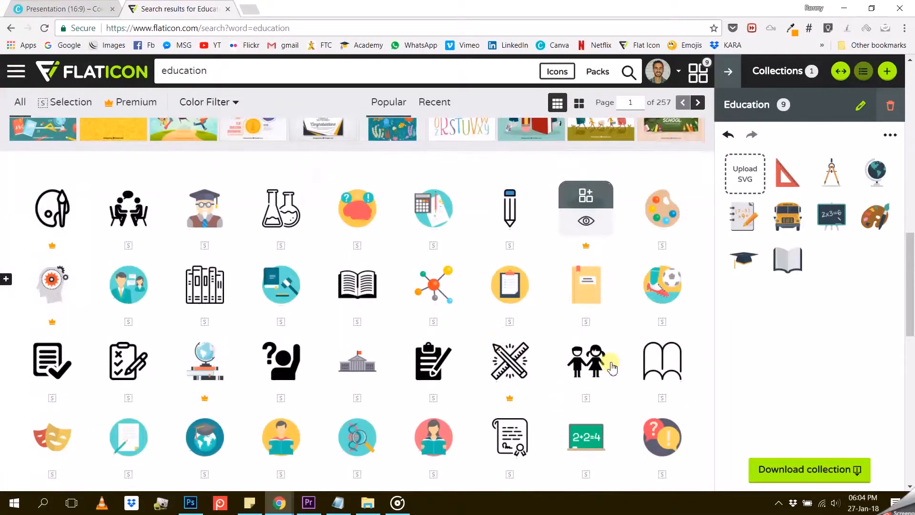
click(209, 102)
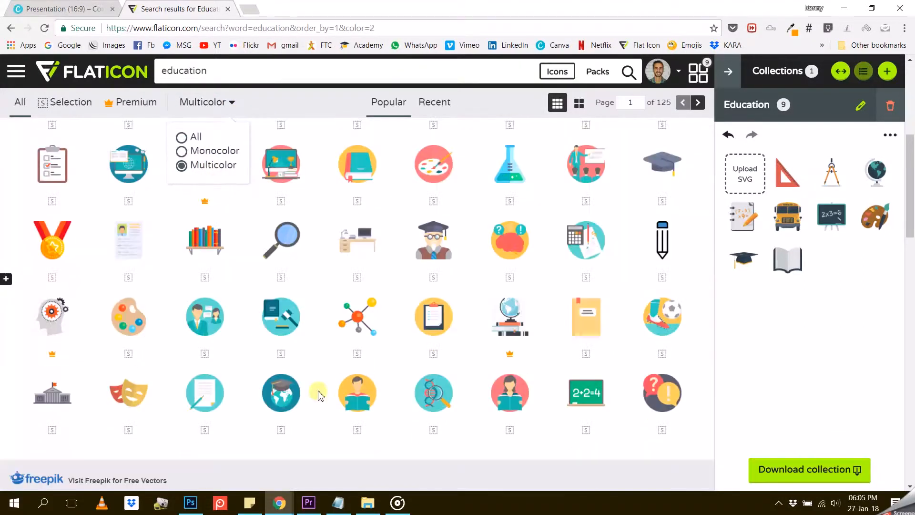
mouse_move(358, 241)
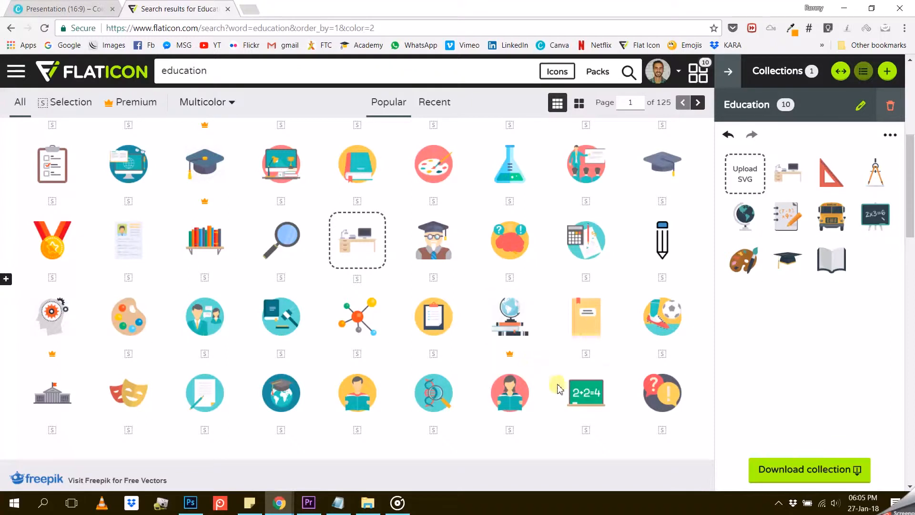
- Add the desk and 2+2=4 chalkboard icons to the Education collection
click(585, 392)
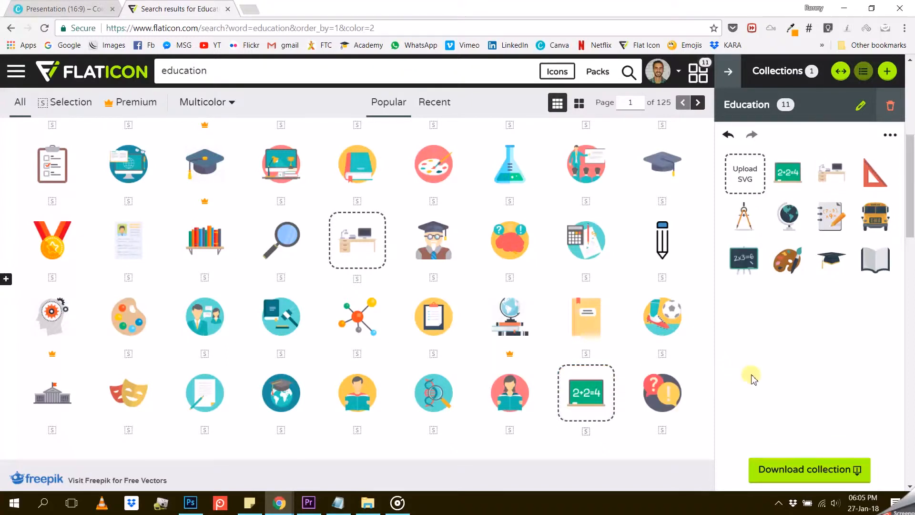
mouse_move(708, 381)
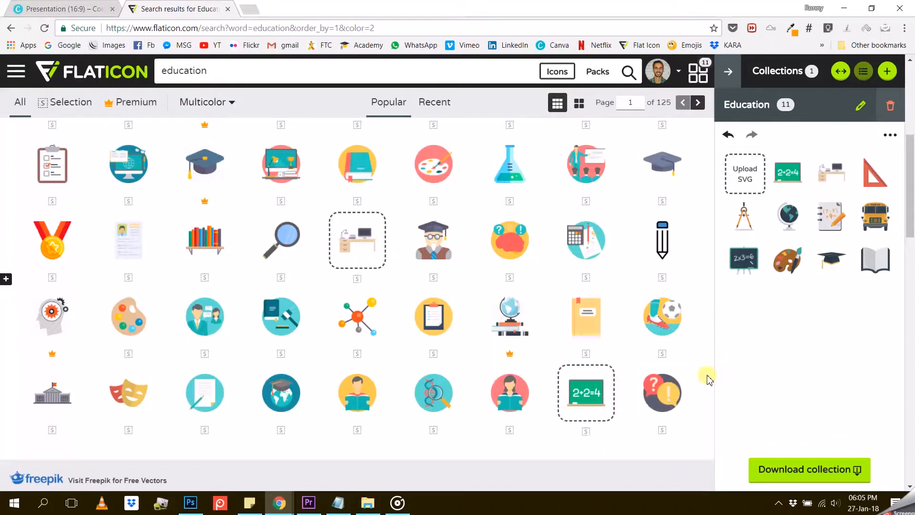
scroll(down, 3)
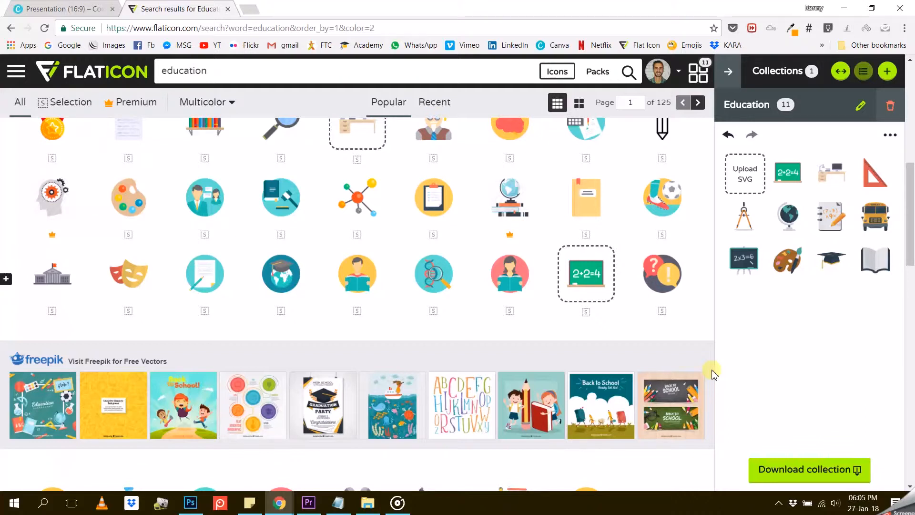
mouse_move(755, 351)
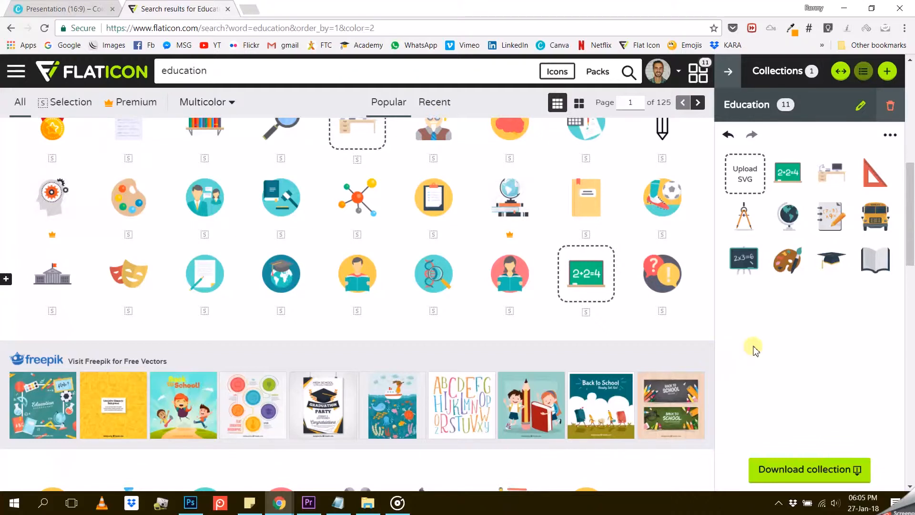
mouse_move(759, 345)
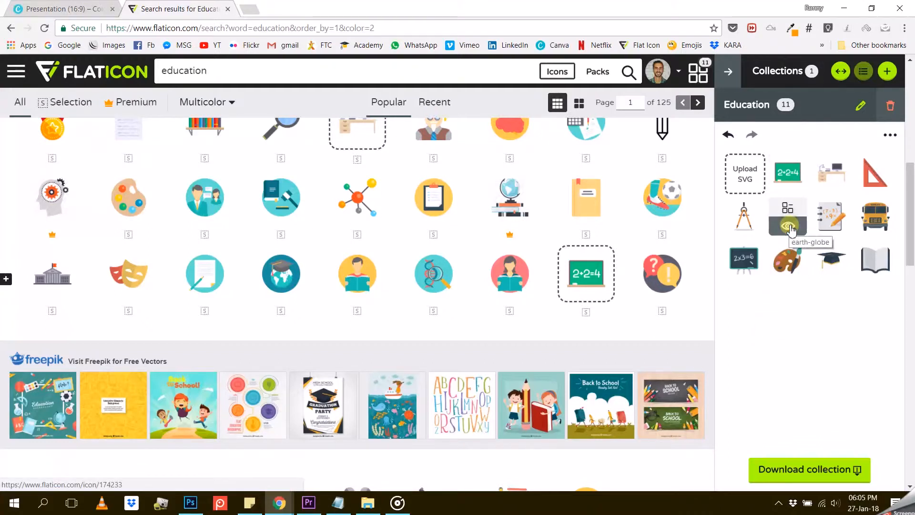
- Open the earth globe icon's page from the collection and start editing it
click(788, 217)
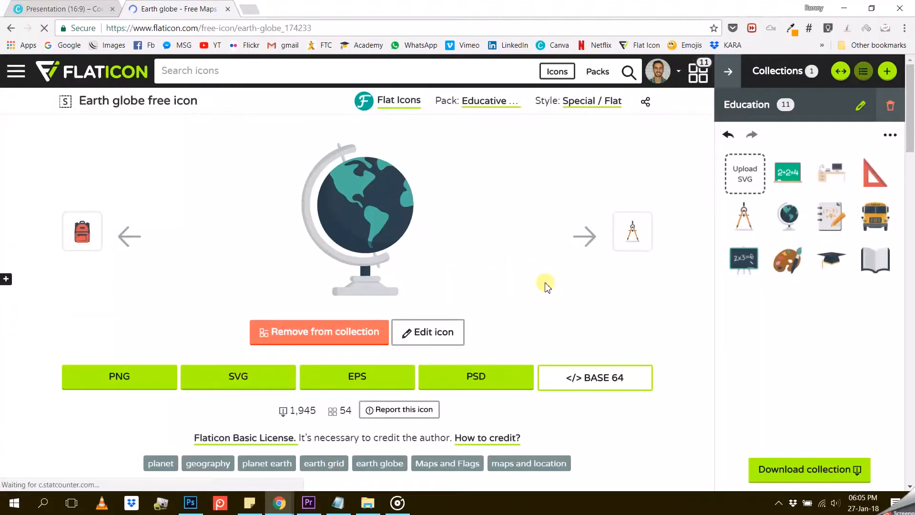
click(428, 332)
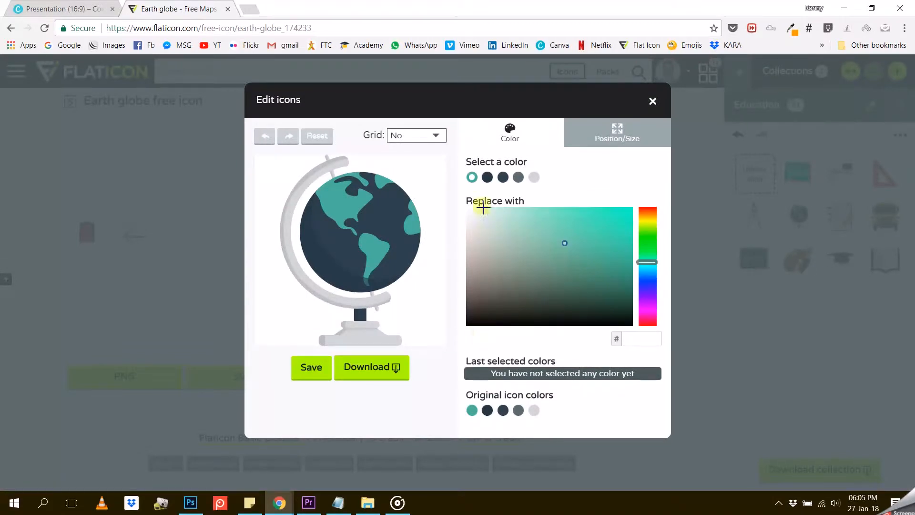
- Check the globe's navy and teal 48B19B swatches, then switch to the Canva brand palette
click(488, 178)
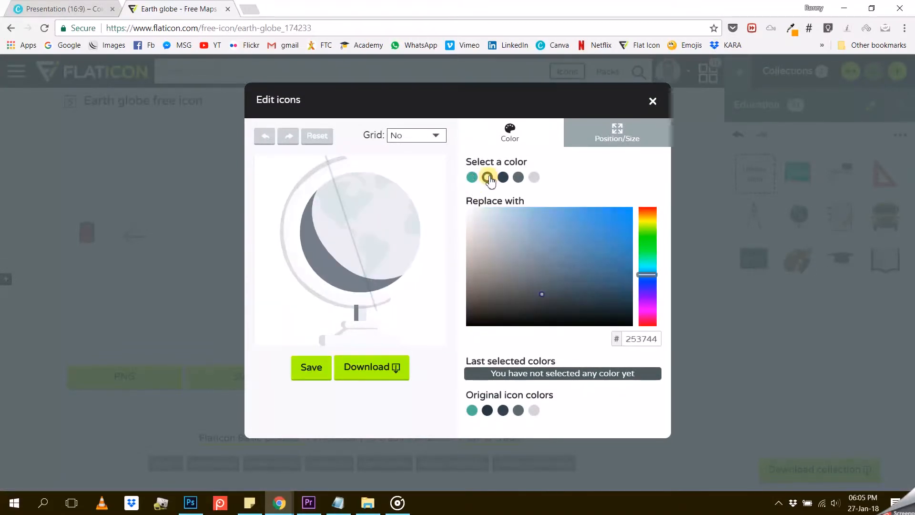
click(487, 178)
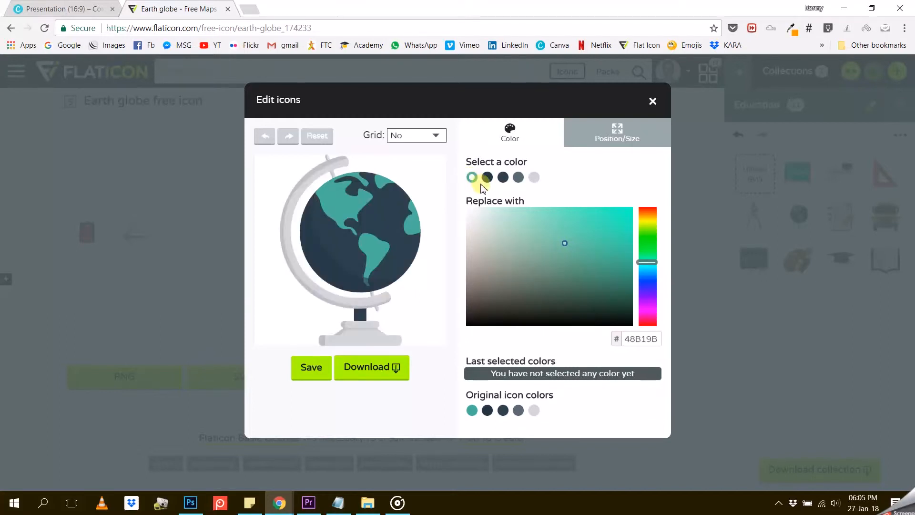
click(472, 178)
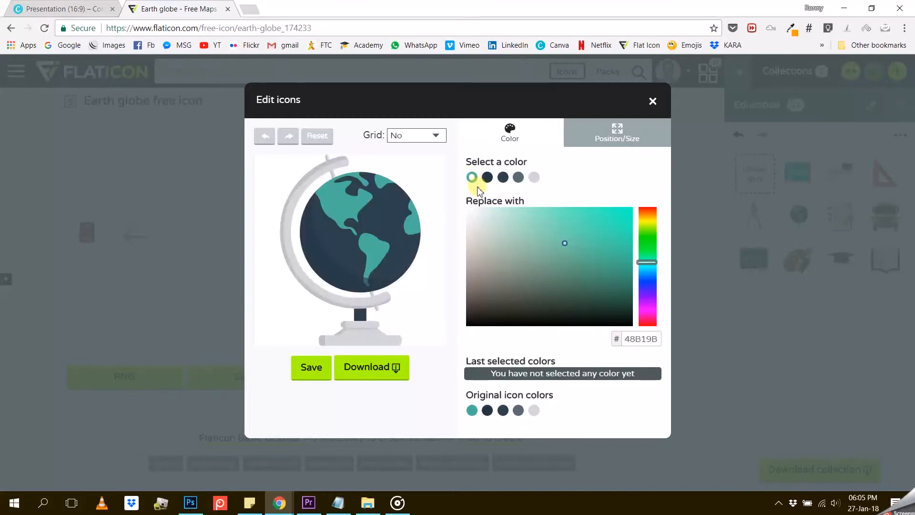
click(472, 178)
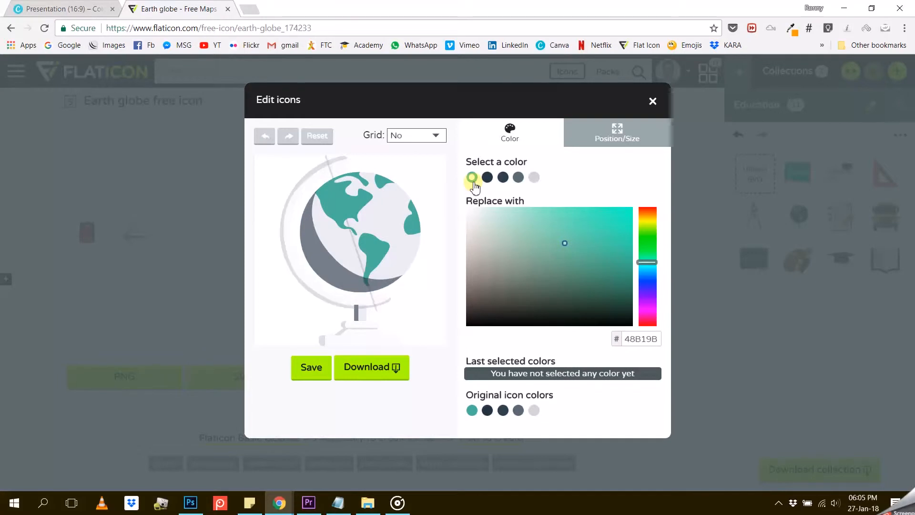
click(487, 177)
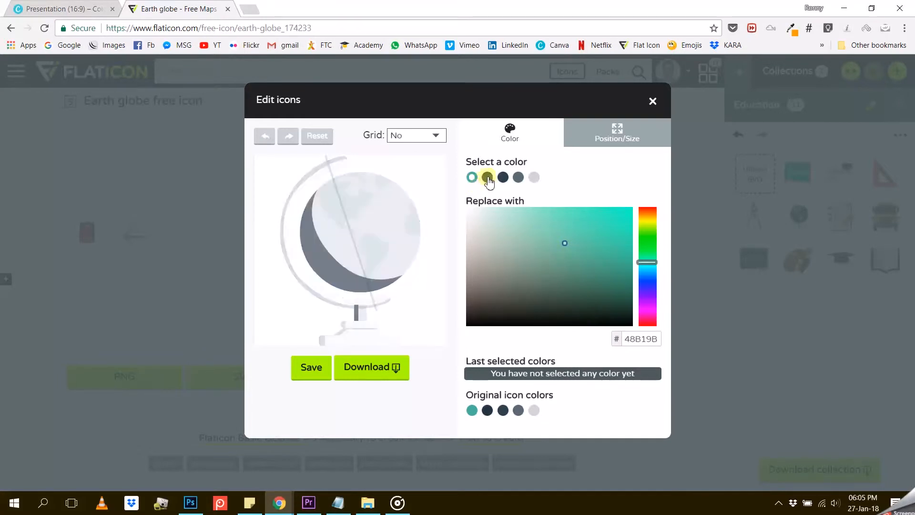
click(472, 178)
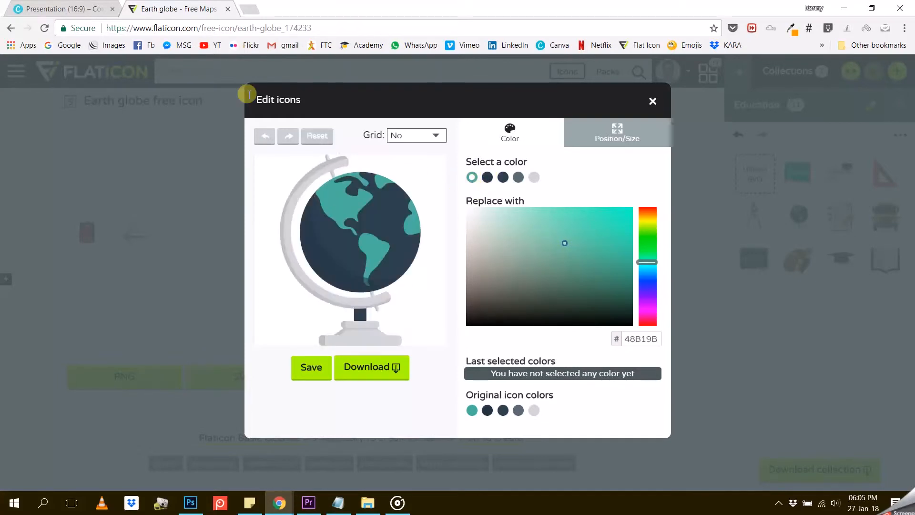
click(58, 8)
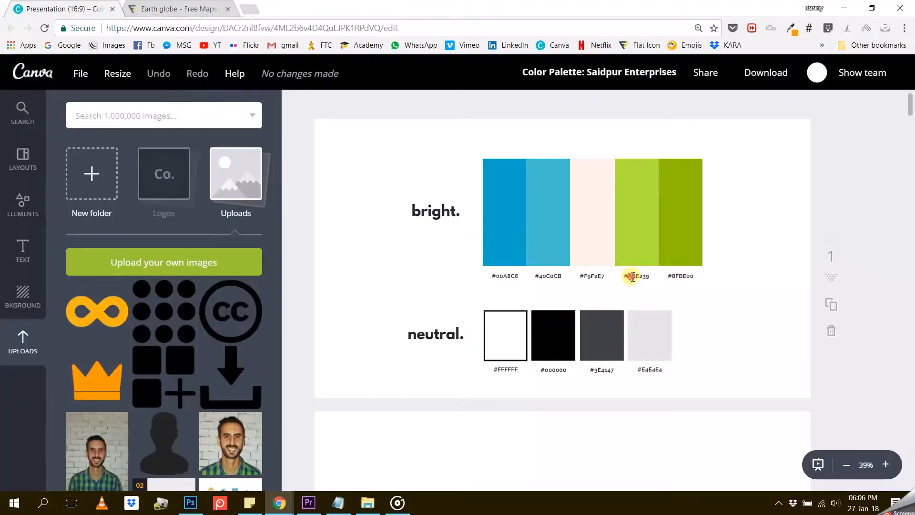
- Paste the palette hex codes such as light green AEE239 into the globe's colours and save the icon
click(636, 276)
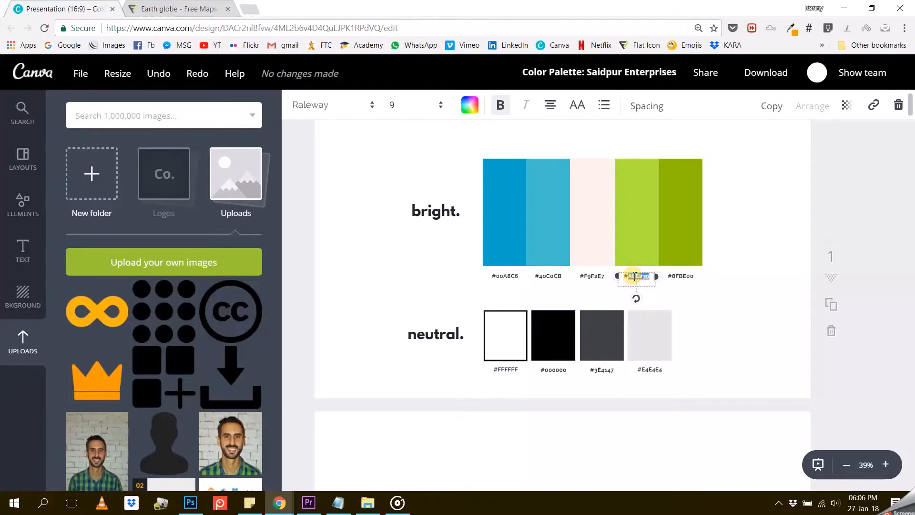
click(179, 8)
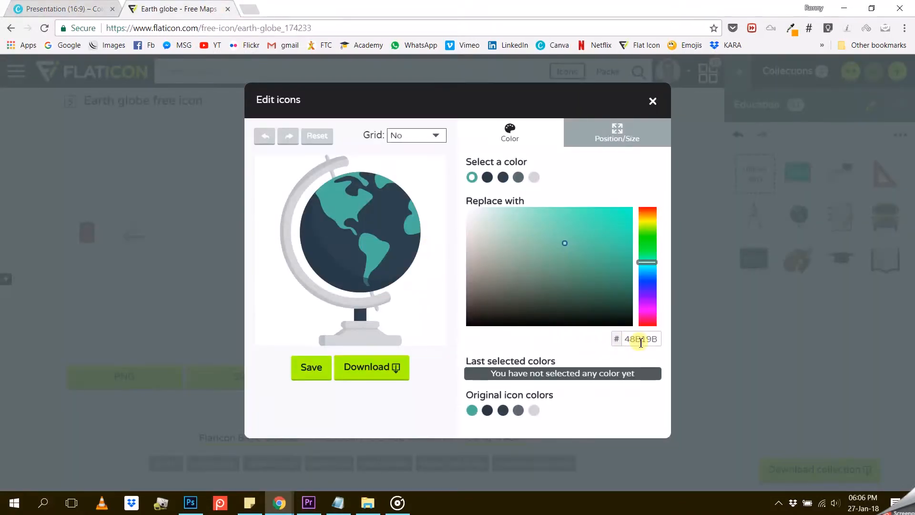
triple_click(640, 339)
text(AEE239)
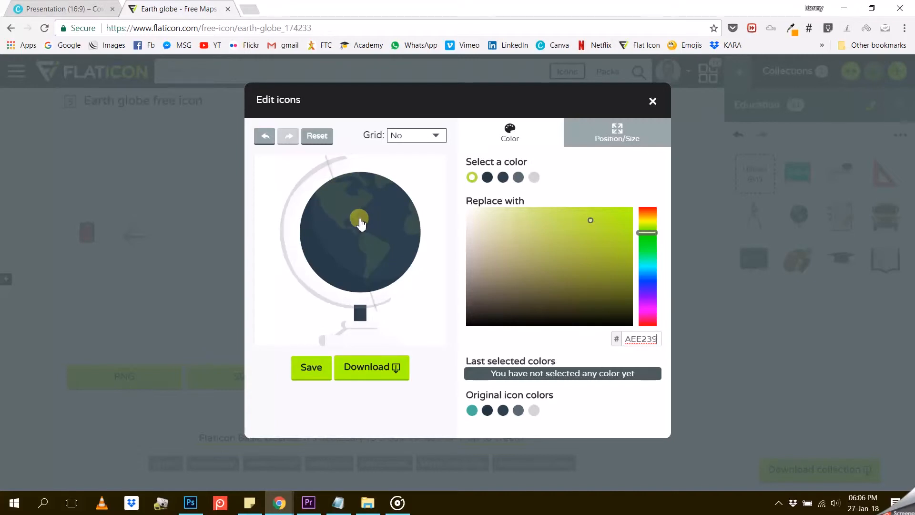
click(58, 9)
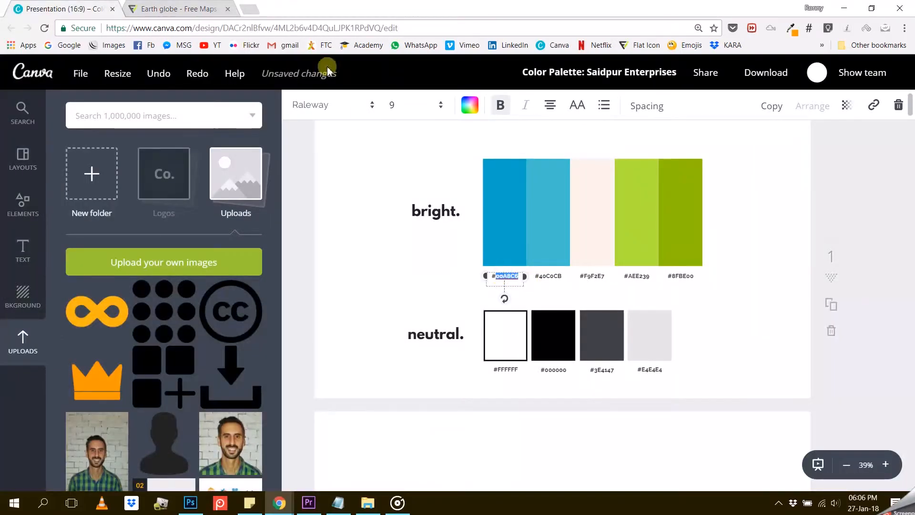
click(176, 8)
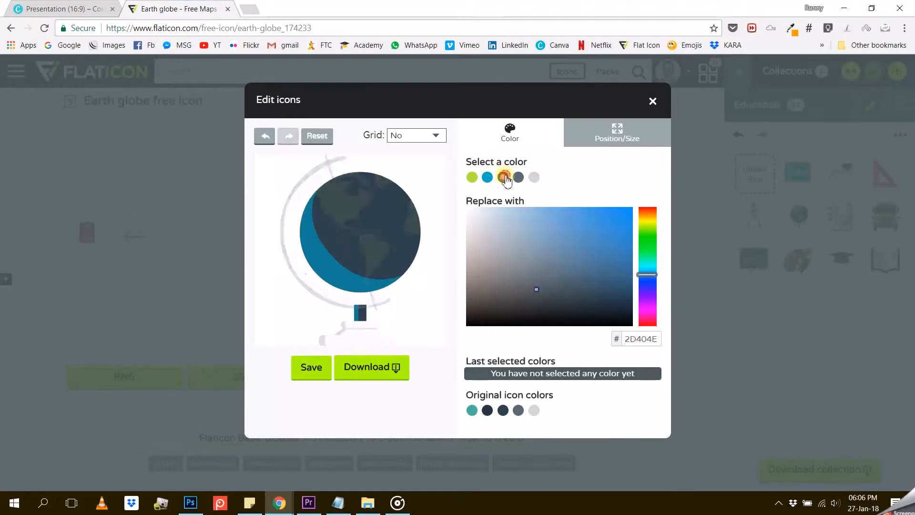
click(571, 277)
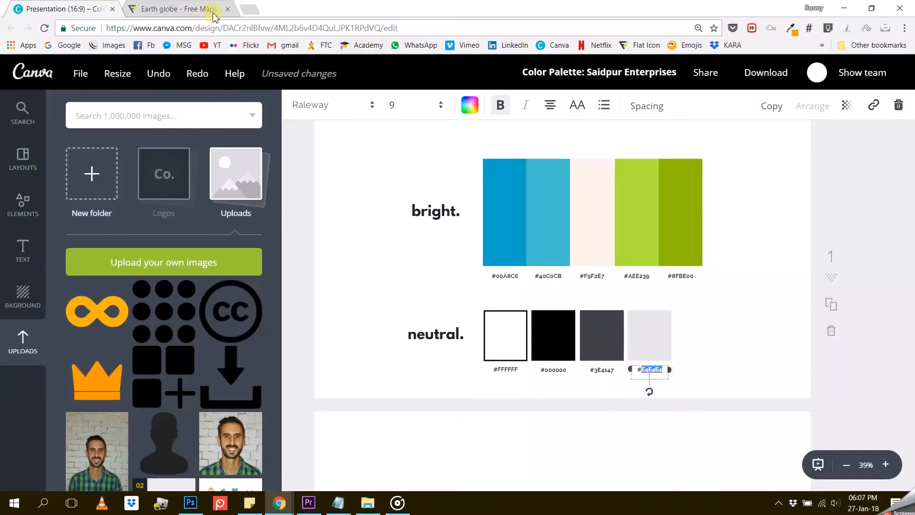
click(175, 8)
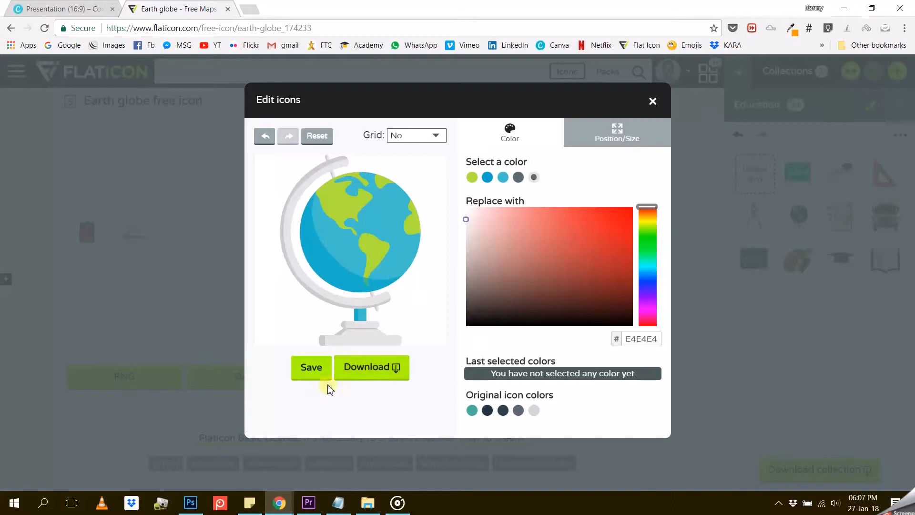
click(311, 367)
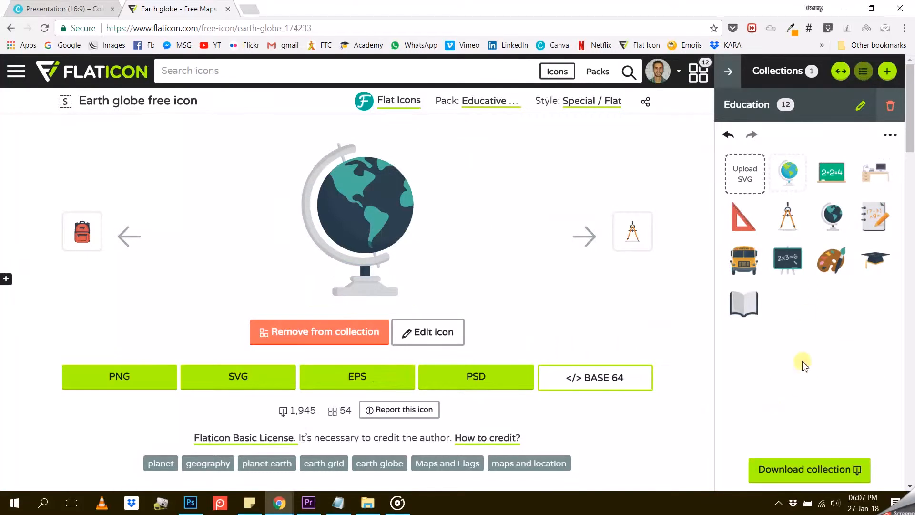
mouse_move(799, 332)
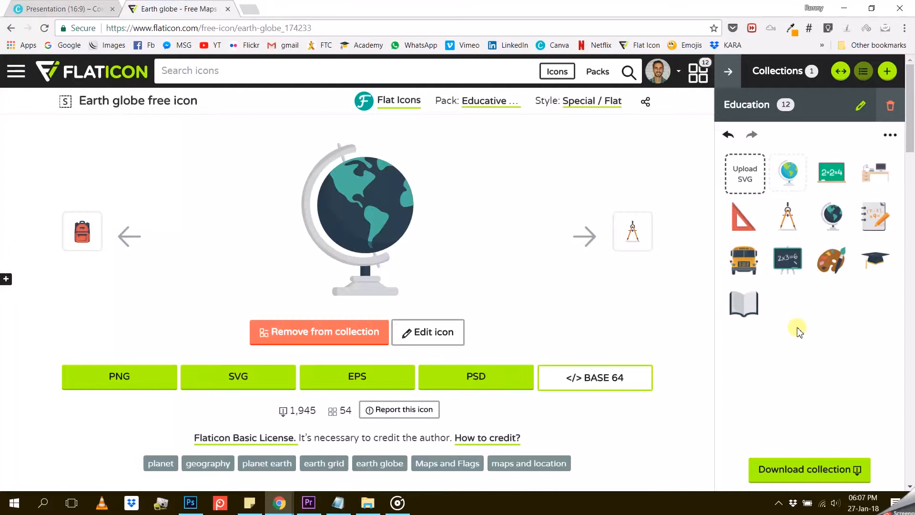
mouse_move(891, 134)
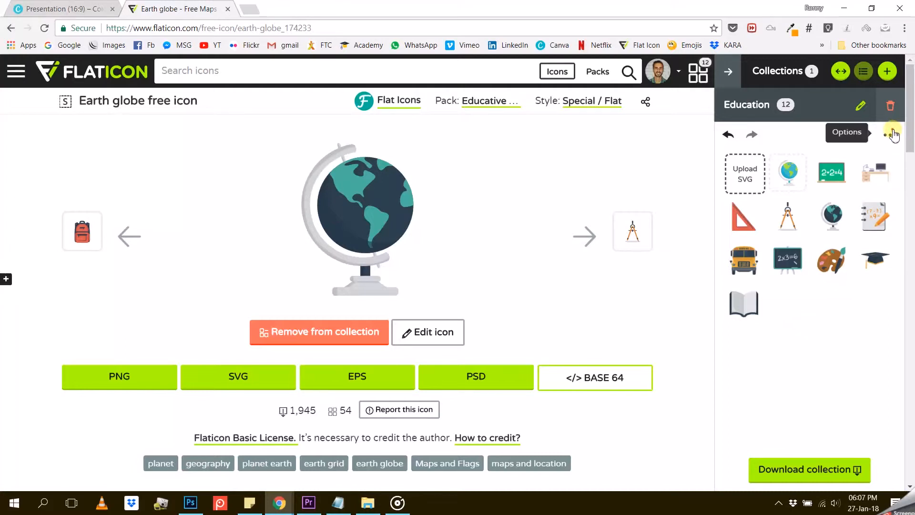
- View the Options menu of the 12-icon Education collection
click(891, 135)
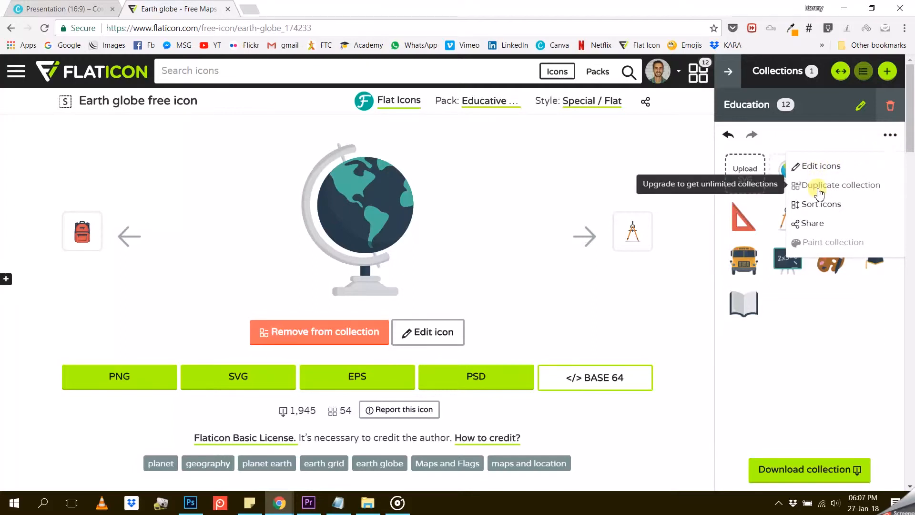
mouse_move(813, 223)
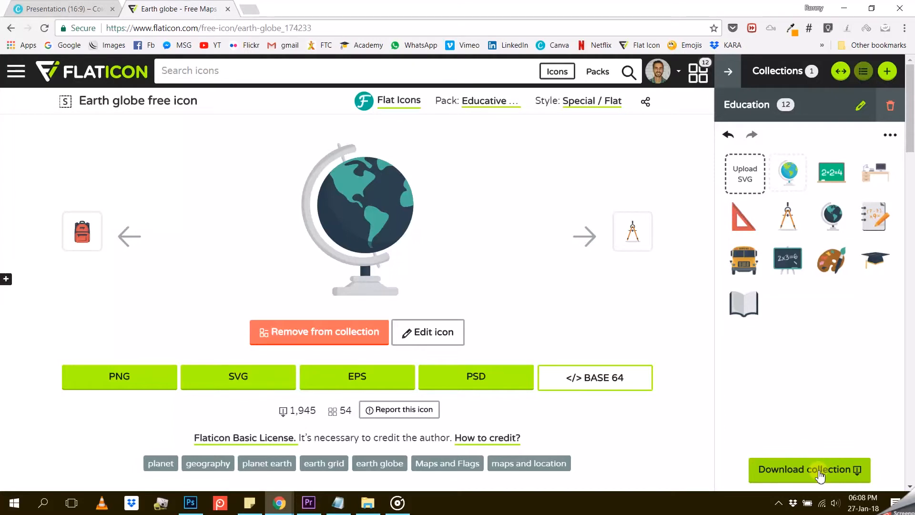
- Download the Education collection as a free download, producing education.zip
click(809, 470)
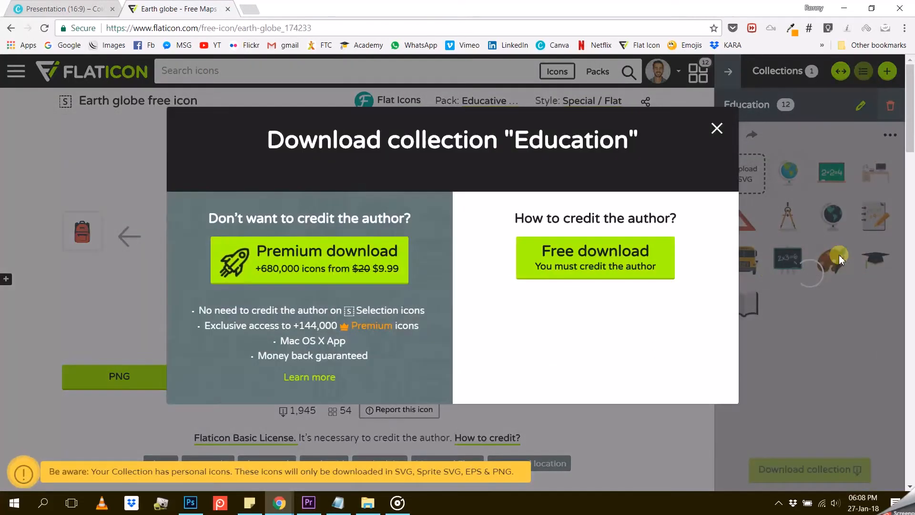
click(717, 128)
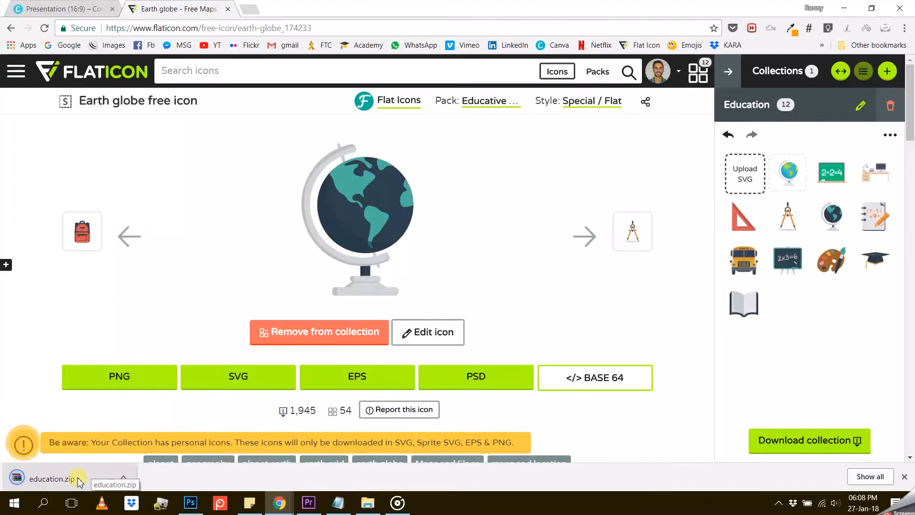
- Extract the twelve PNGs in education.zip's png folder to the Desktop via Extraire vers
click(52, 479)
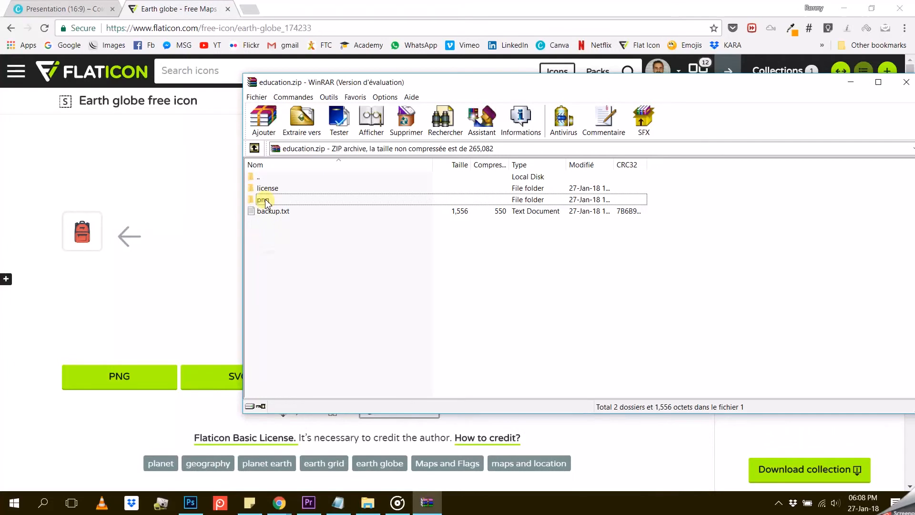
double_click(265, 199)
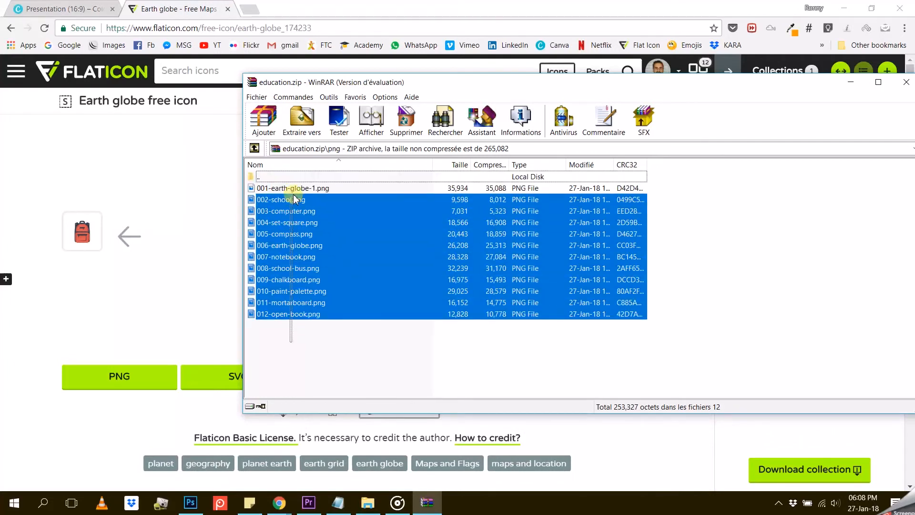
click(303, 120)
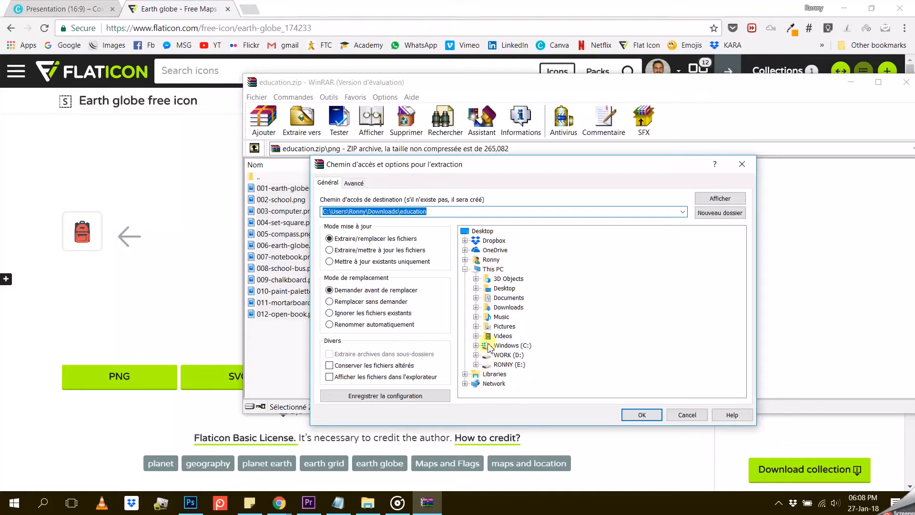
click(482, 231)
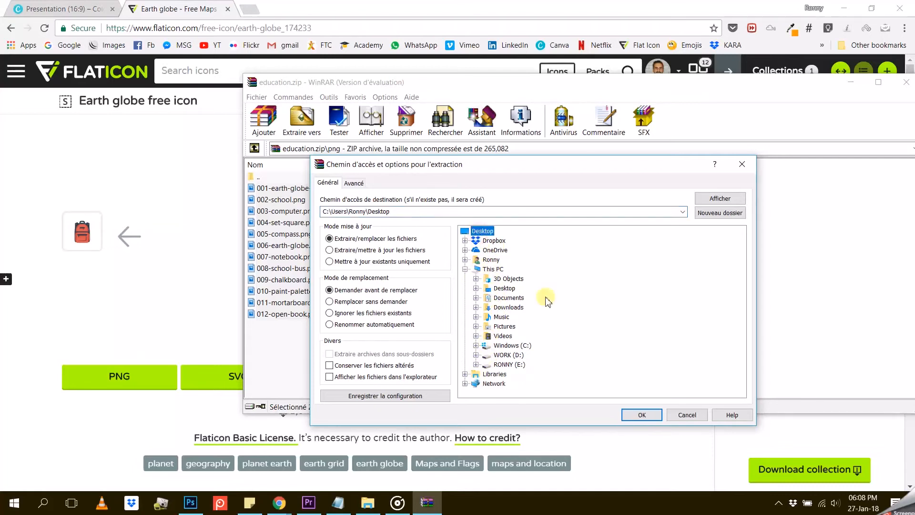
click(641, 415)
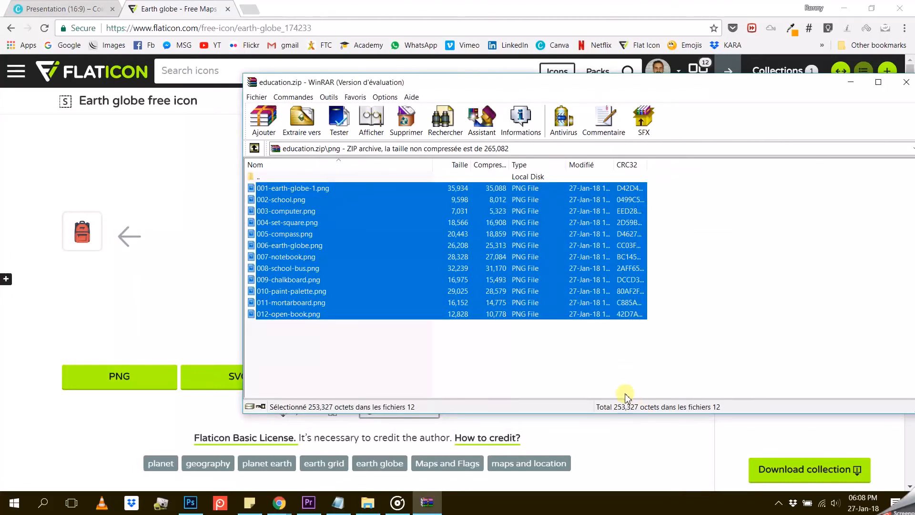